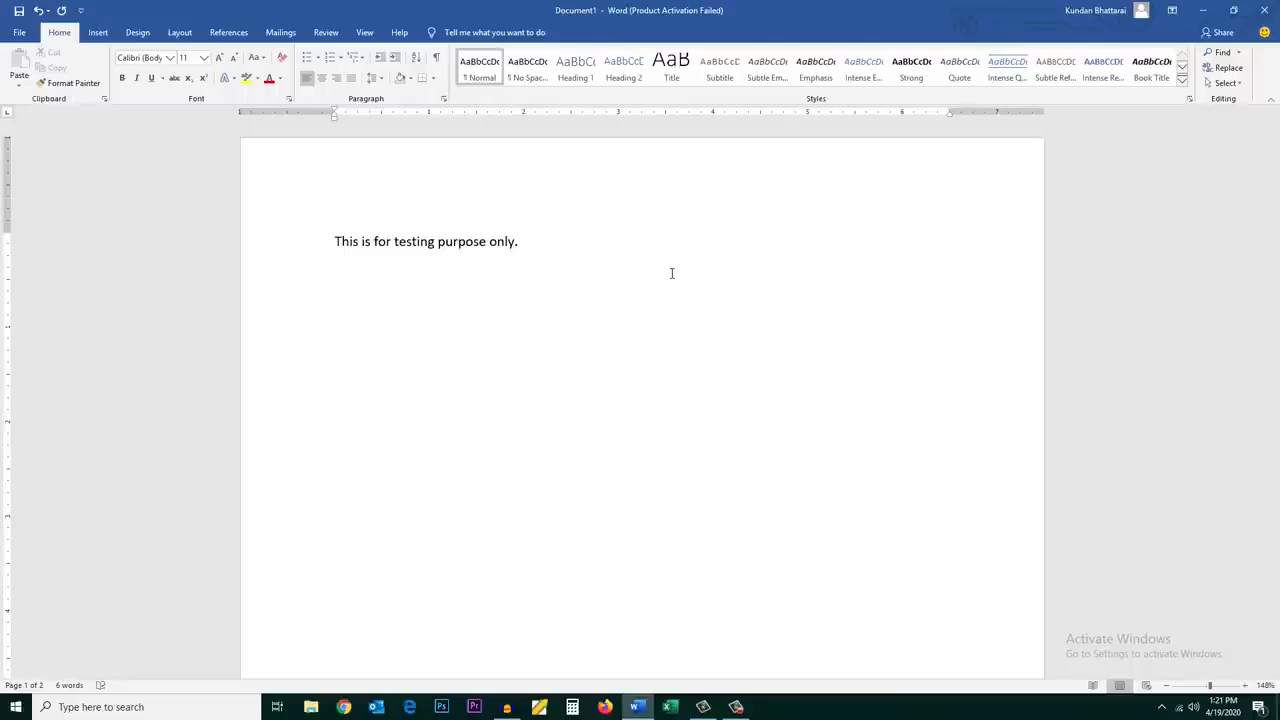
Step: Place the cursor below the test sentence, scroll the document, and hide formatting marks again
left_click(524, 300)
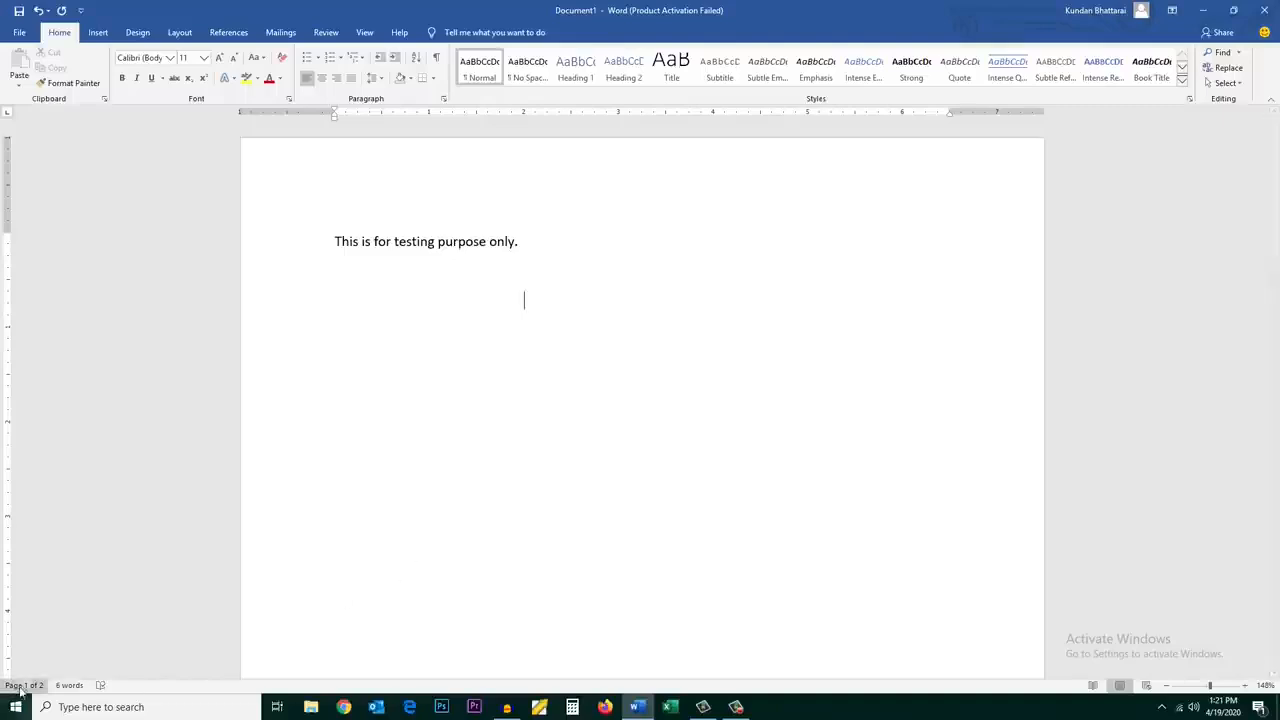
mouse_move(25, 685)
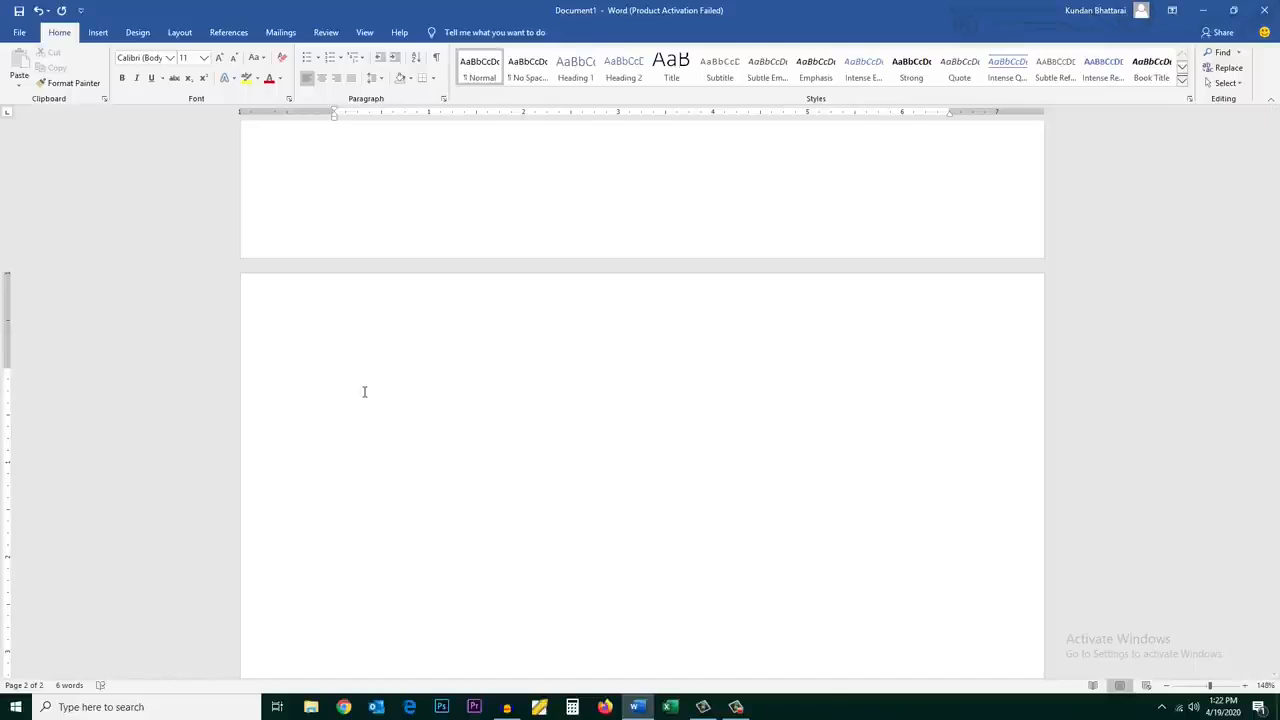
scroll("down", 3)
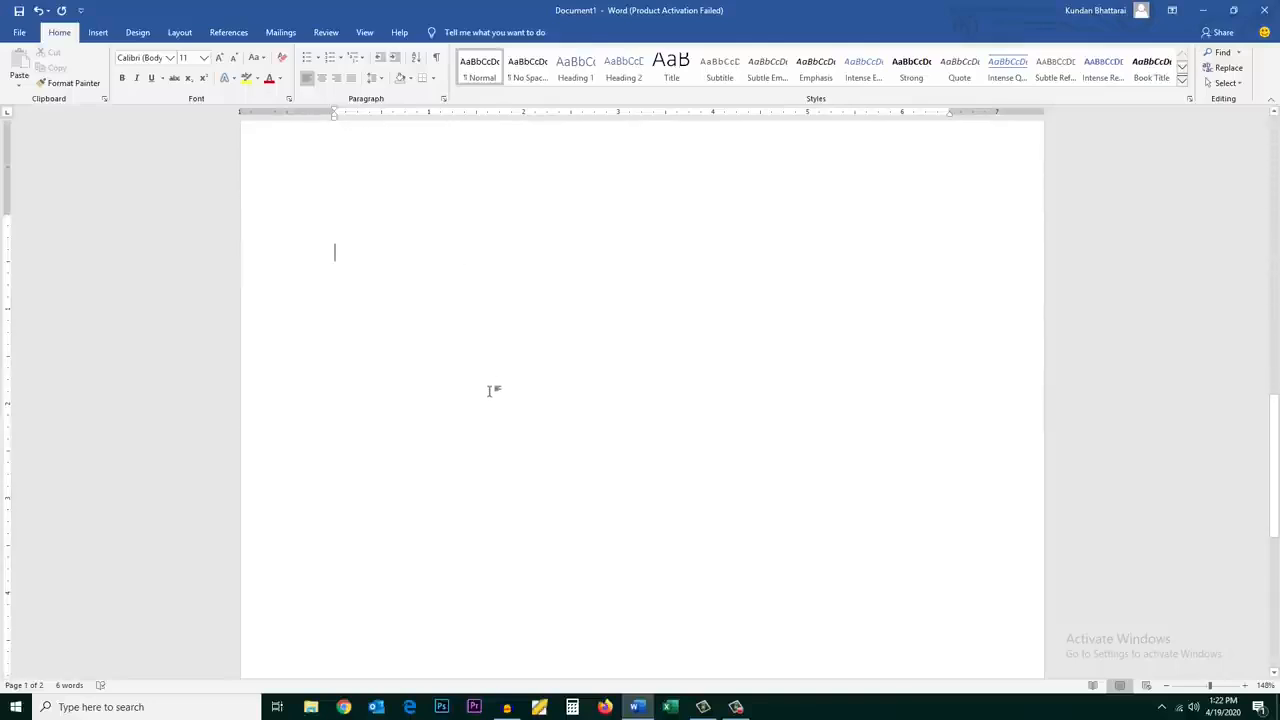
scroll("down", 3)
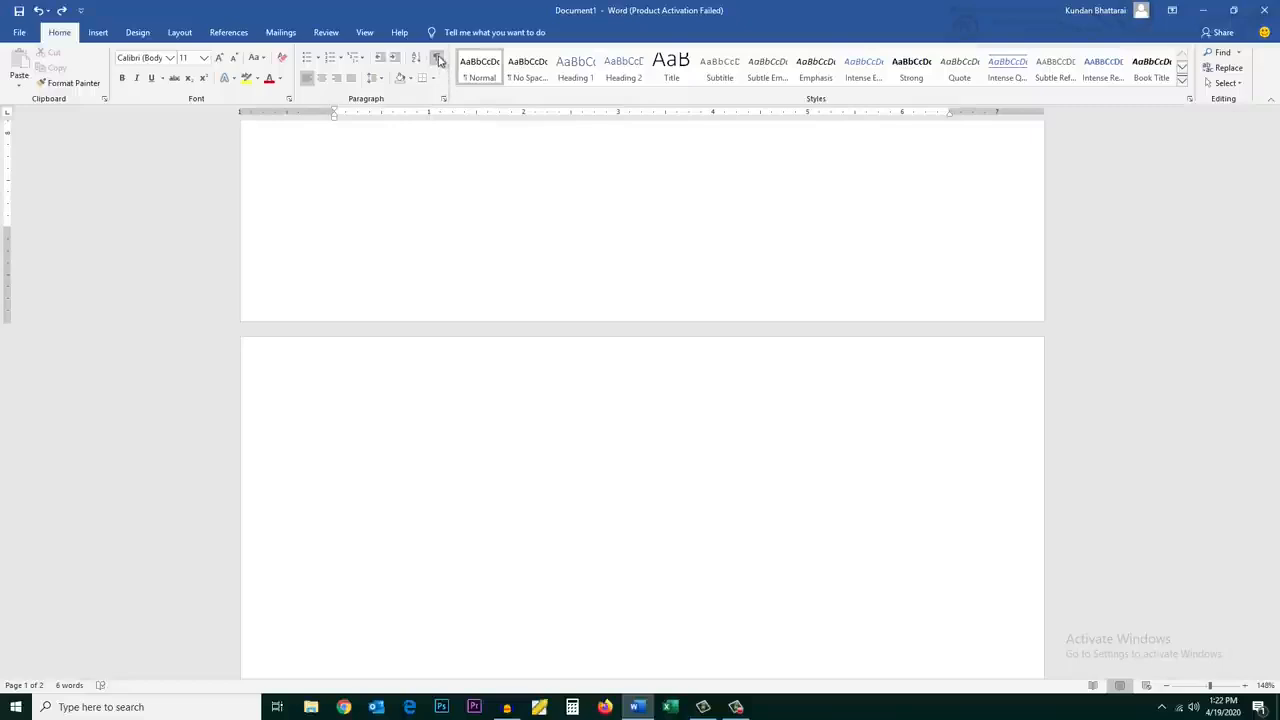
scroll("down", 3)
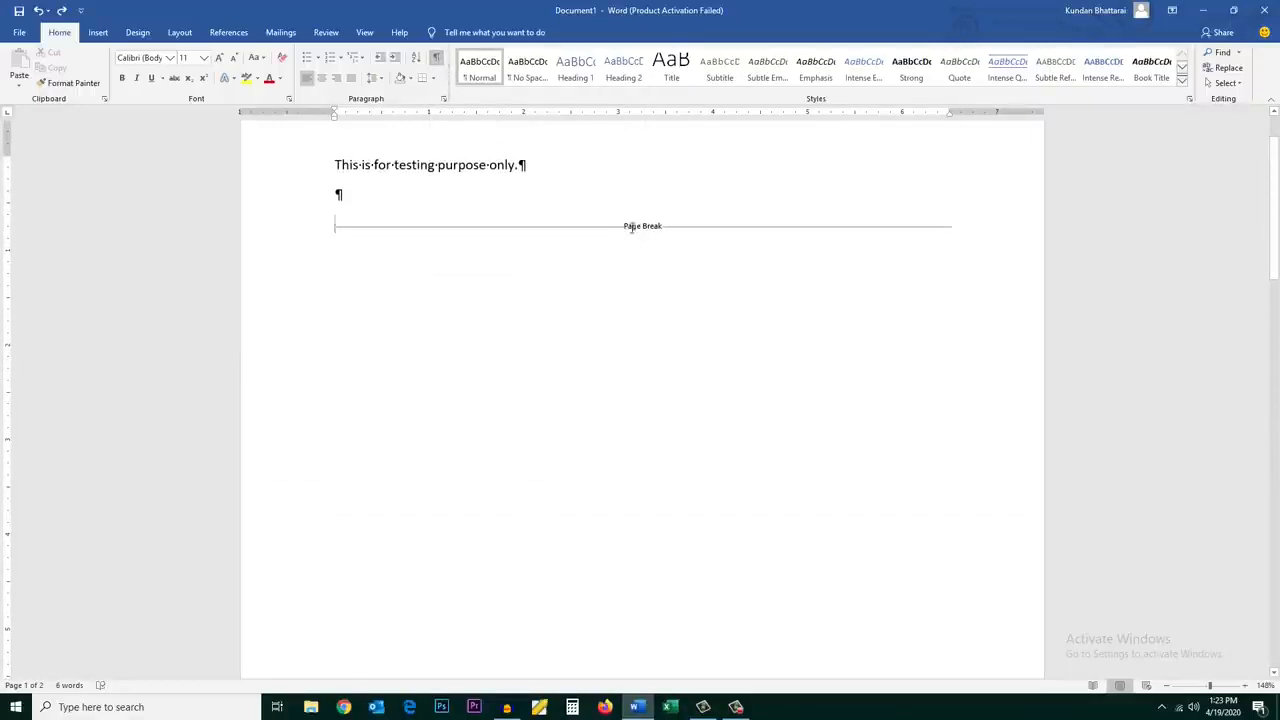
mouse_move(577, 225)
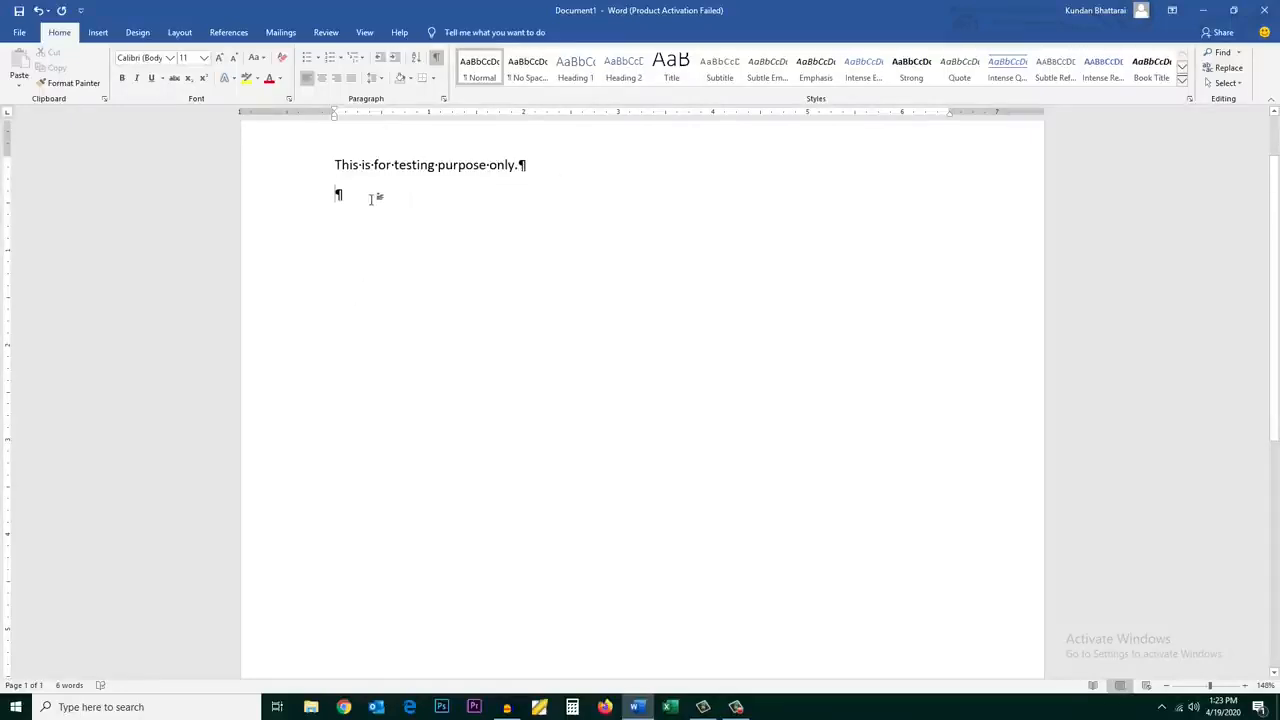
mouse_move(22, 685)
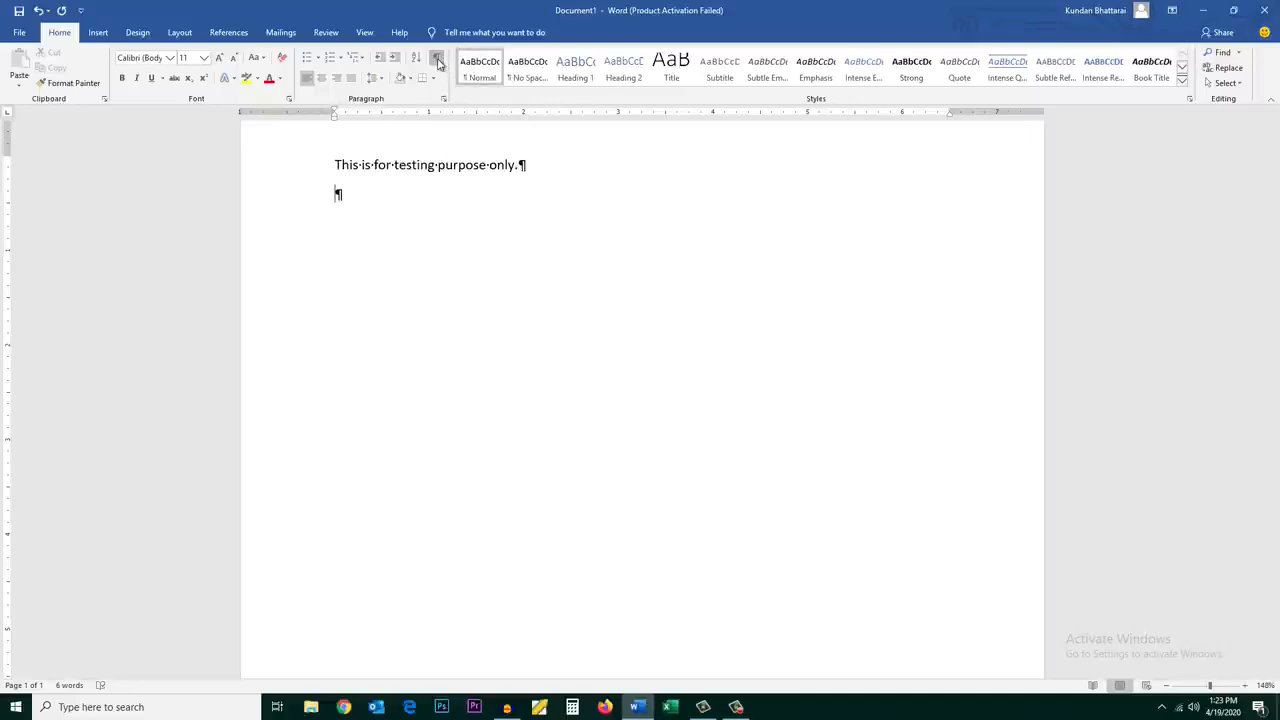
left_click(437, 58)
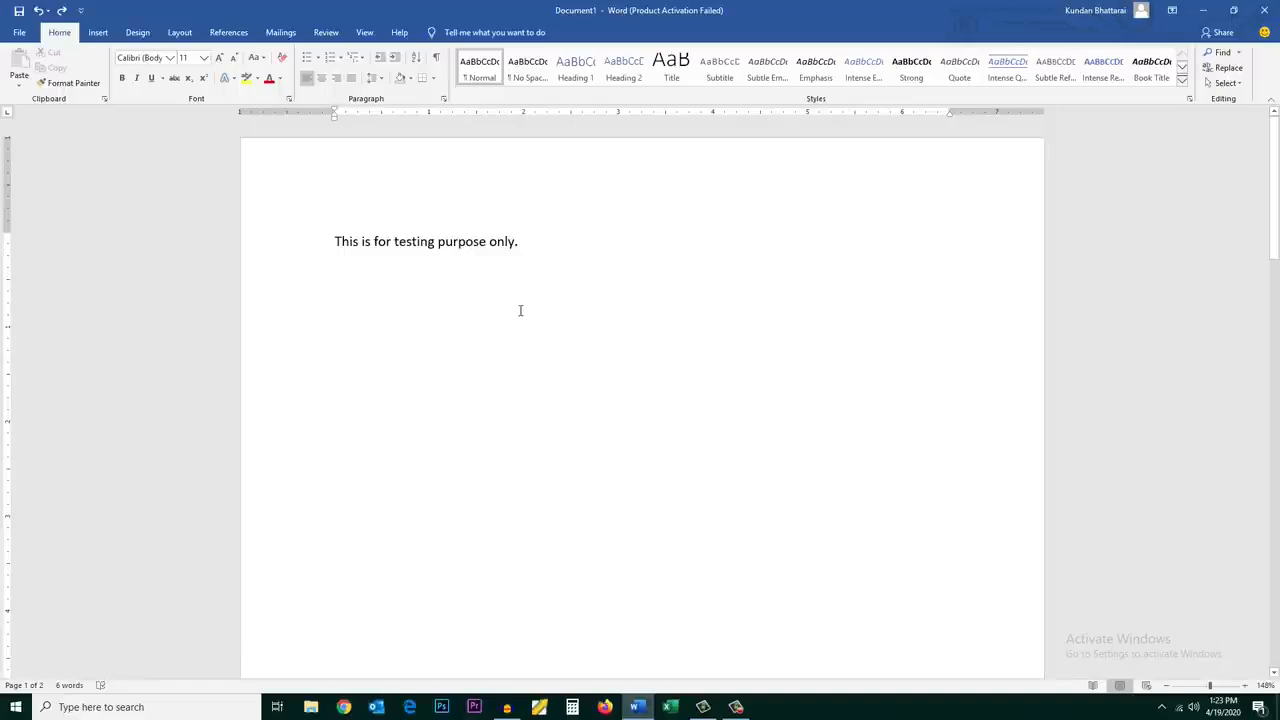
Step: Show page thumbnails in the Navigation Pane and remove the page 2 thumbnail's blank page
left_click(364, 32)
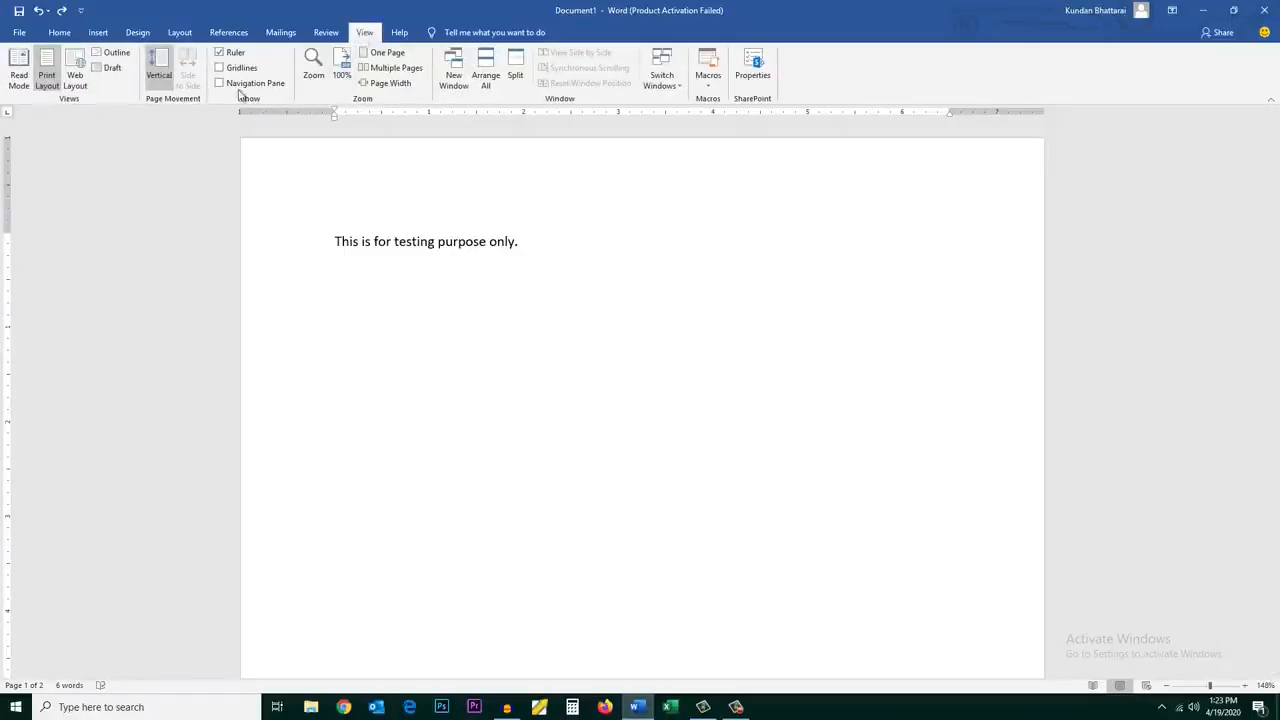
left_click(219, 83)
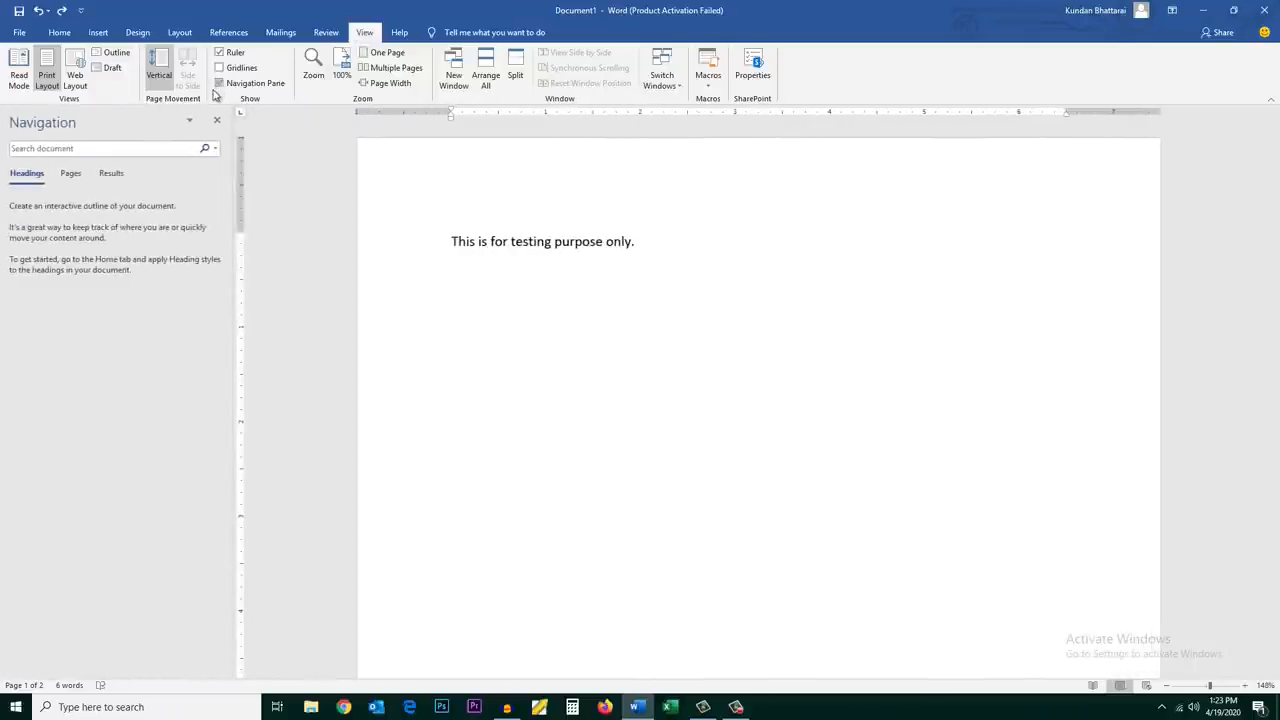
left_click(70, 173)
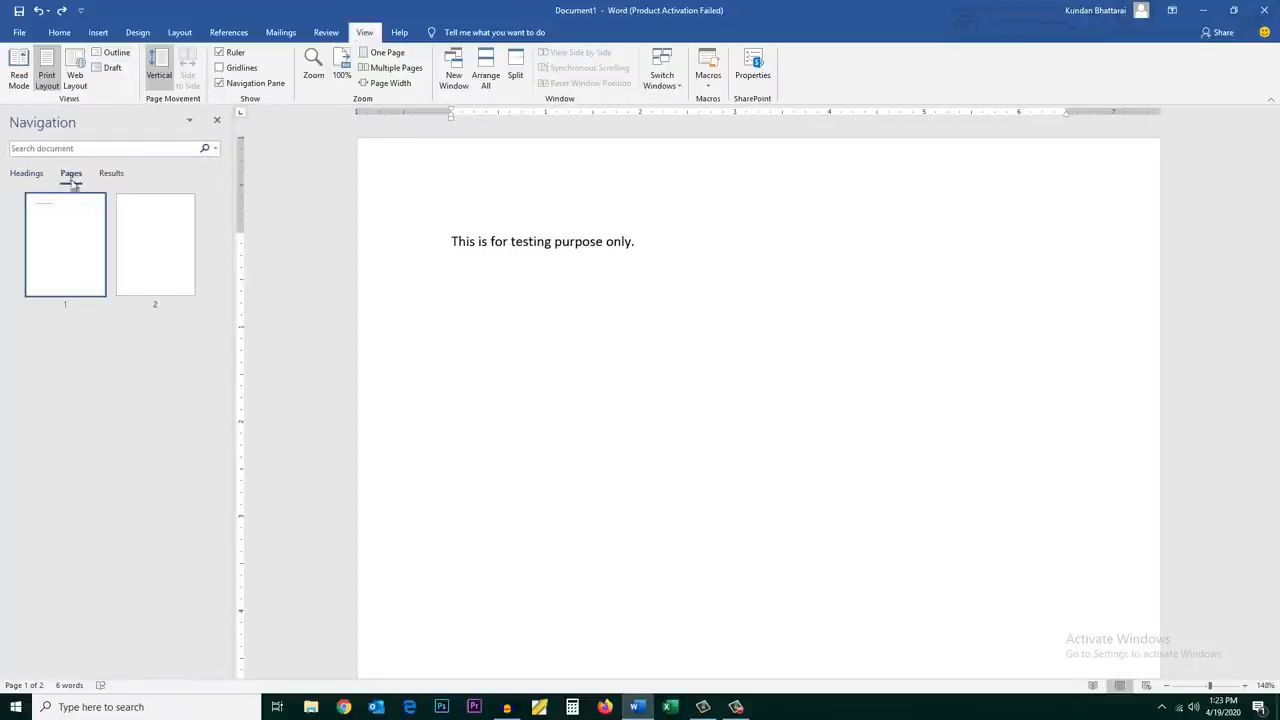
left_click(155, 244)
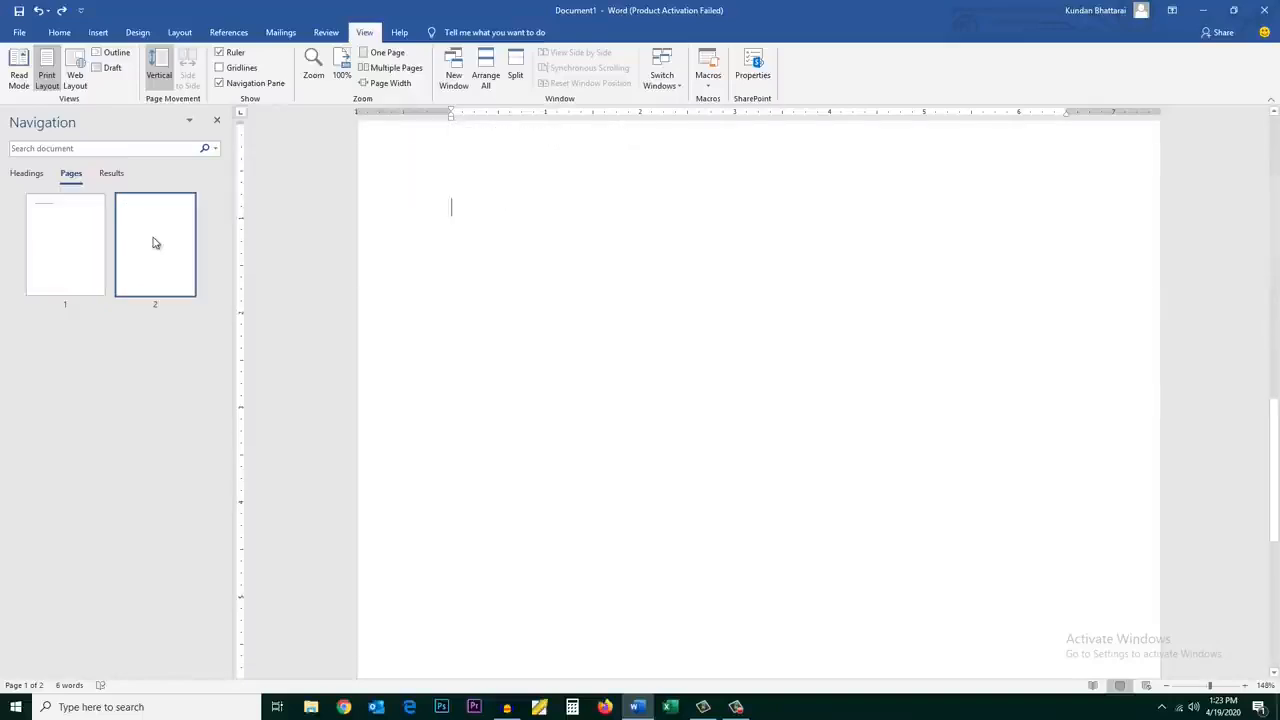
left_click(155, 243)
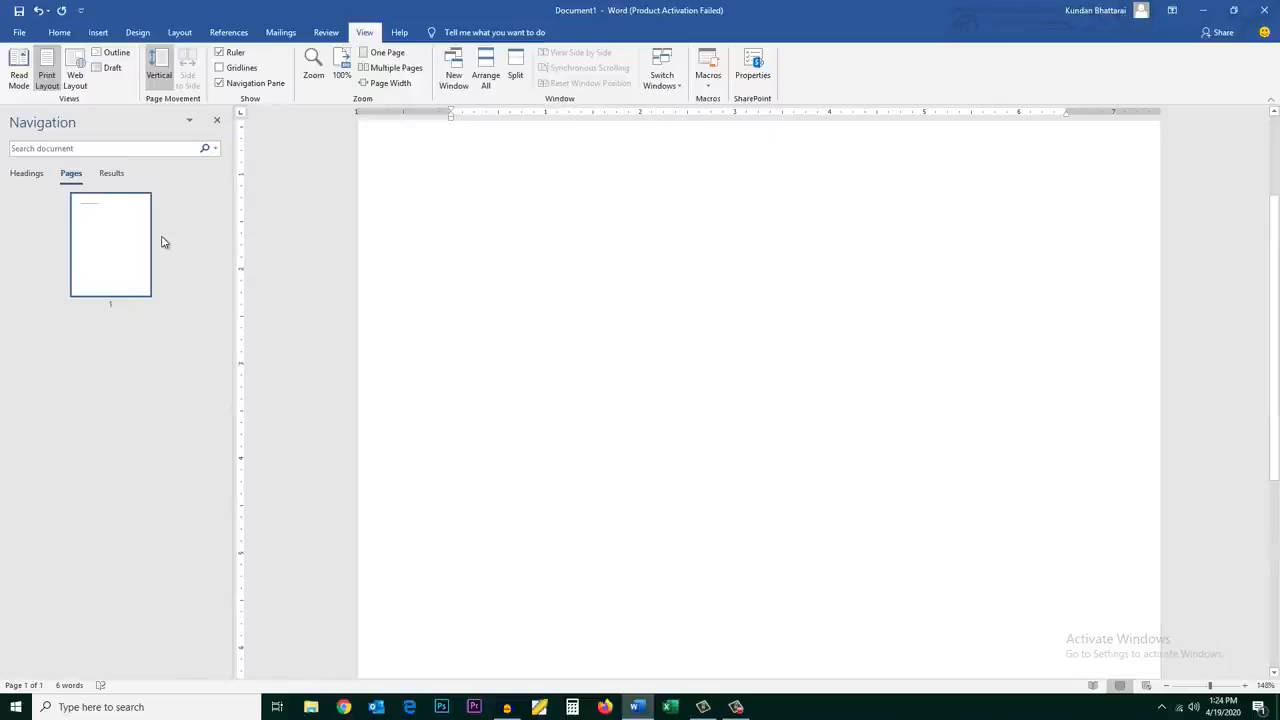
left_click(451, 147)
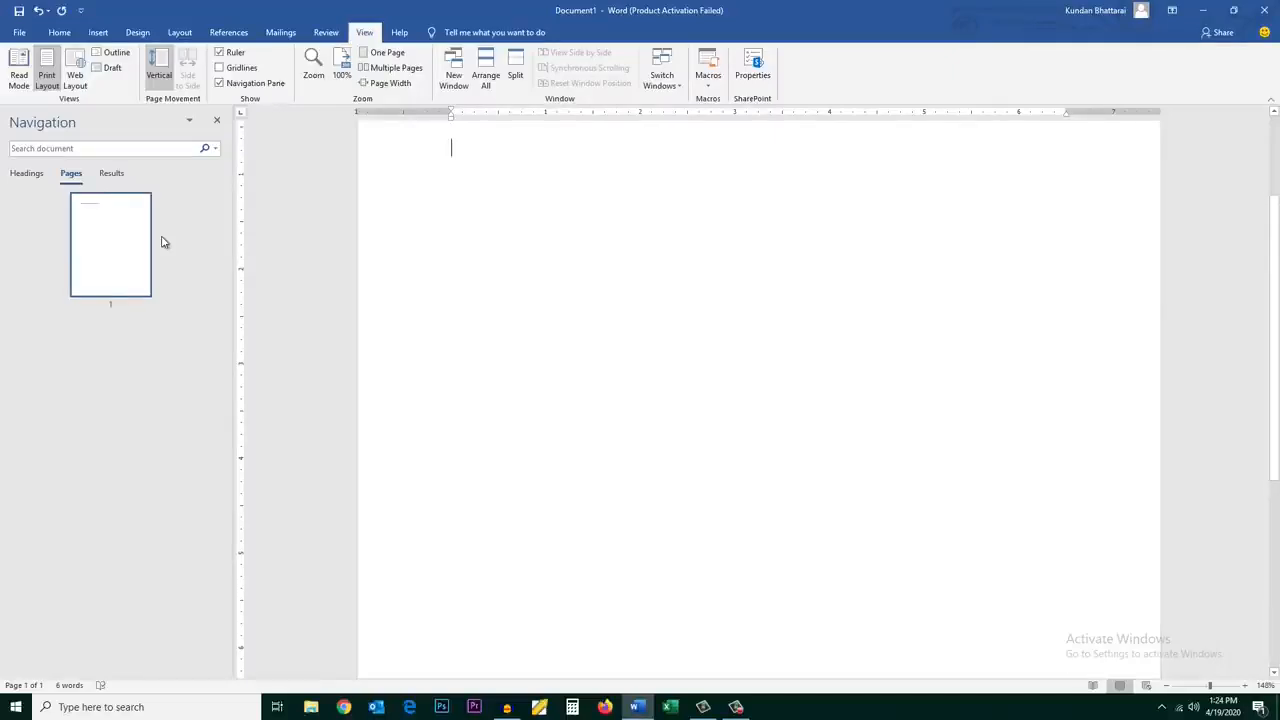